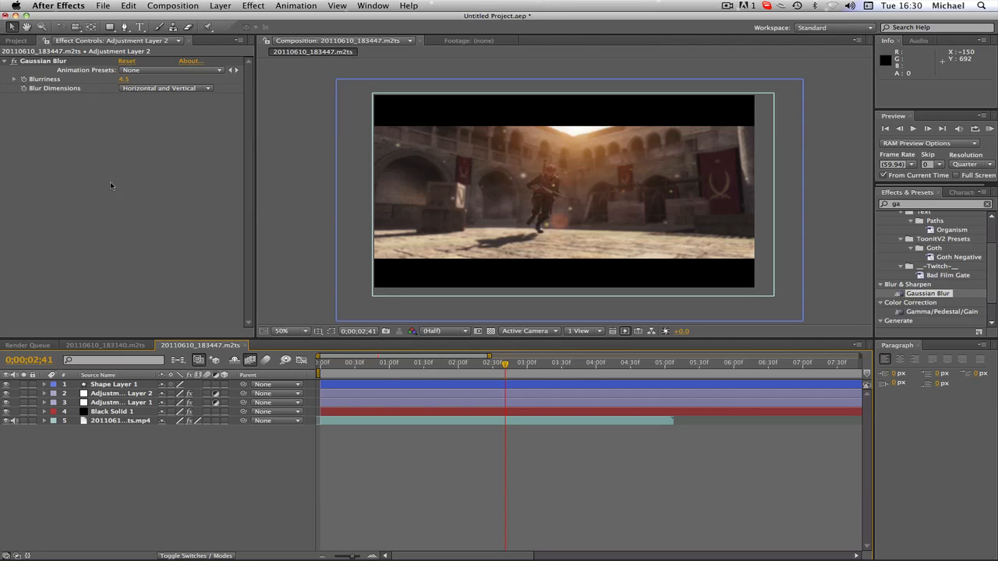
mouse_move(633, 150)
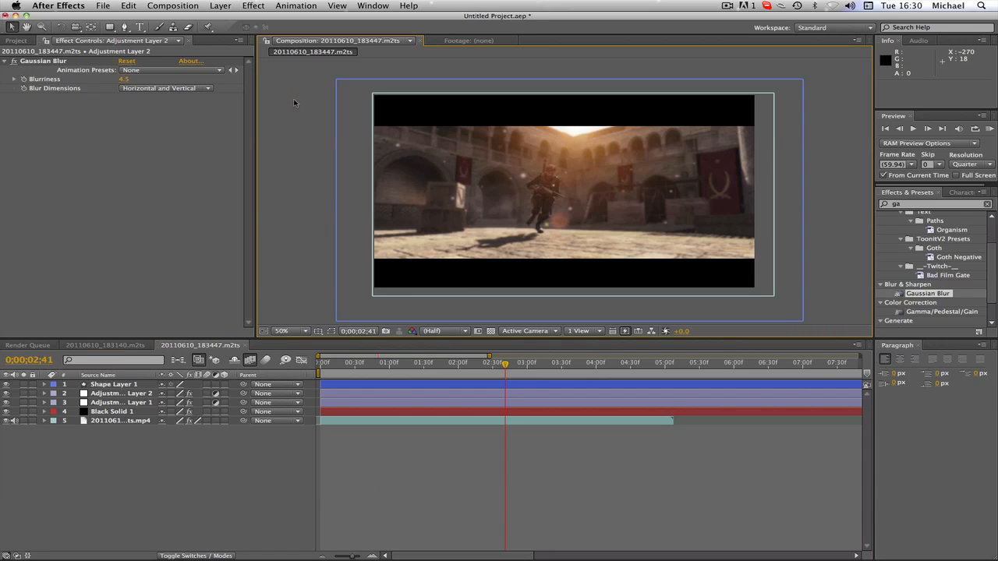
mouse_move(549, 346)
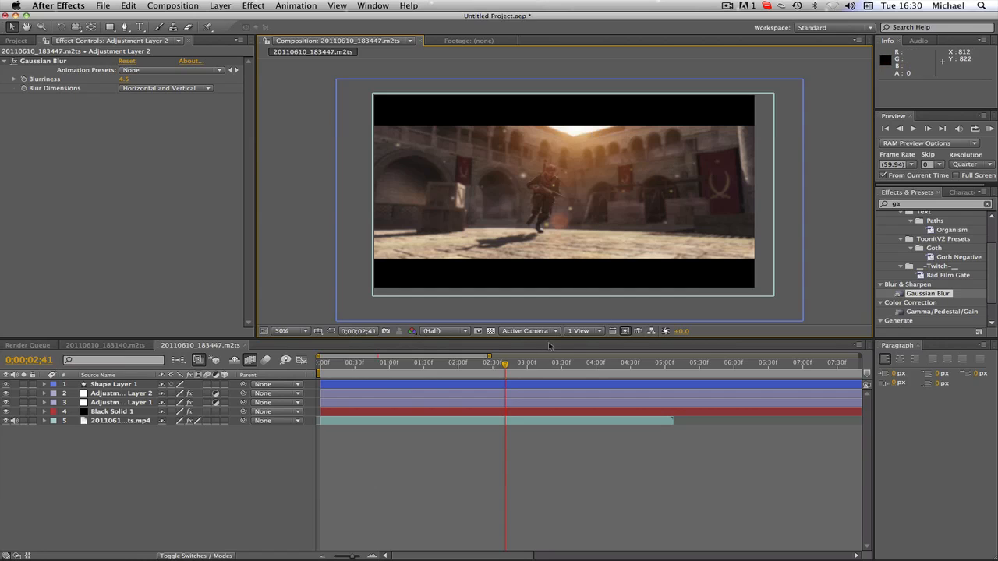
Twirl open the video clip layer's Transform group to show its properties.
click(497, 362)
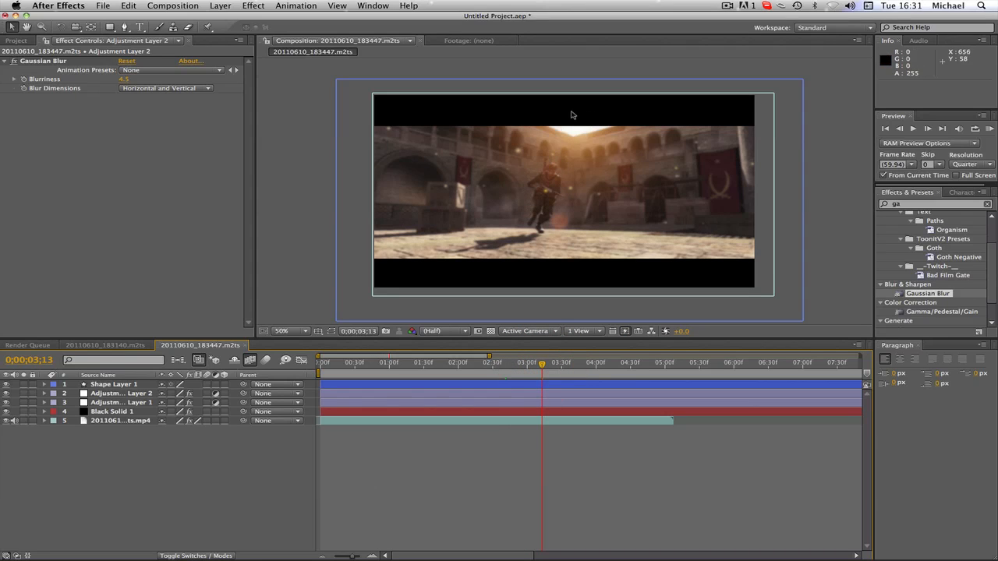
mouse_move(438, 240)
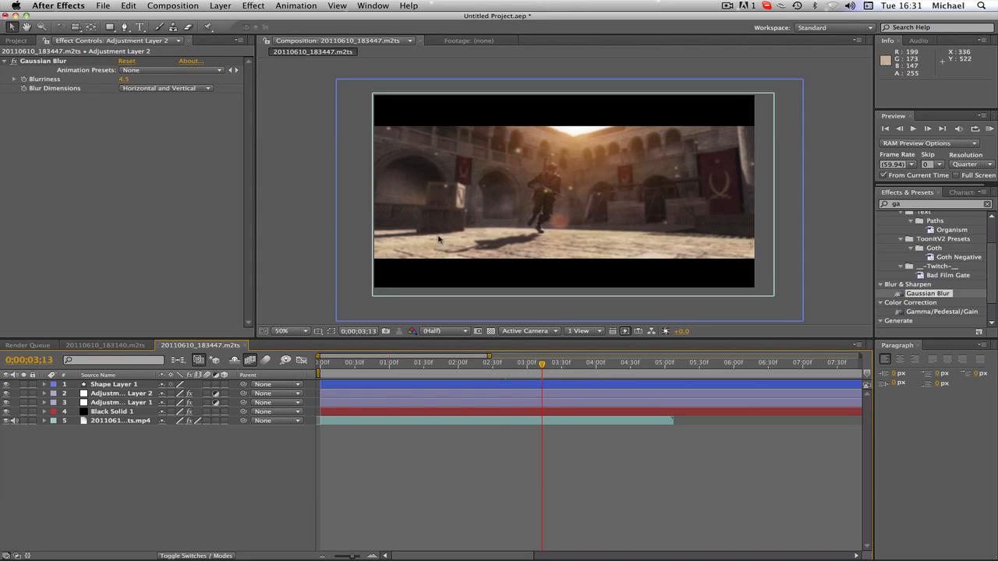
mouse_move(466, 178)
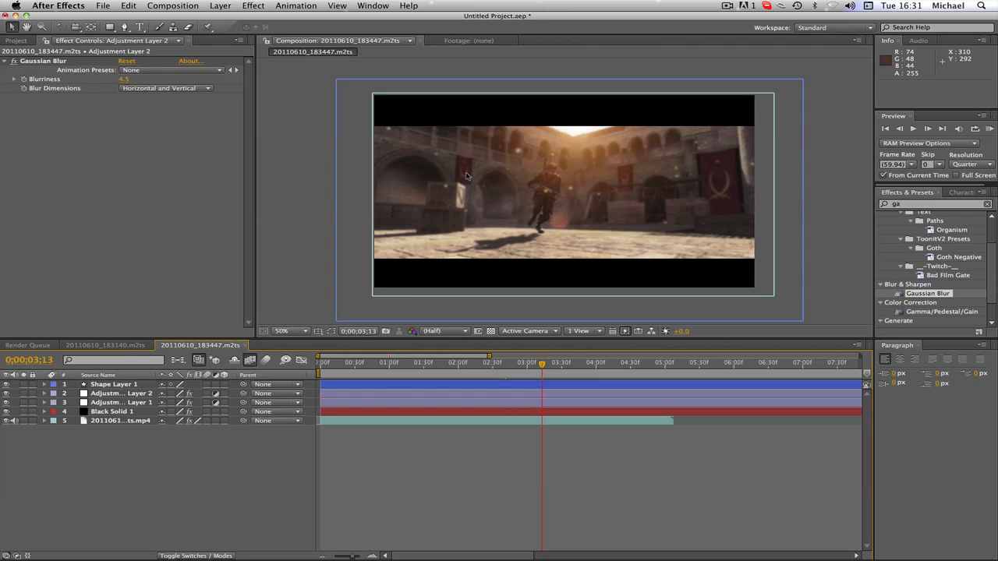
mouse_move(244, 237)
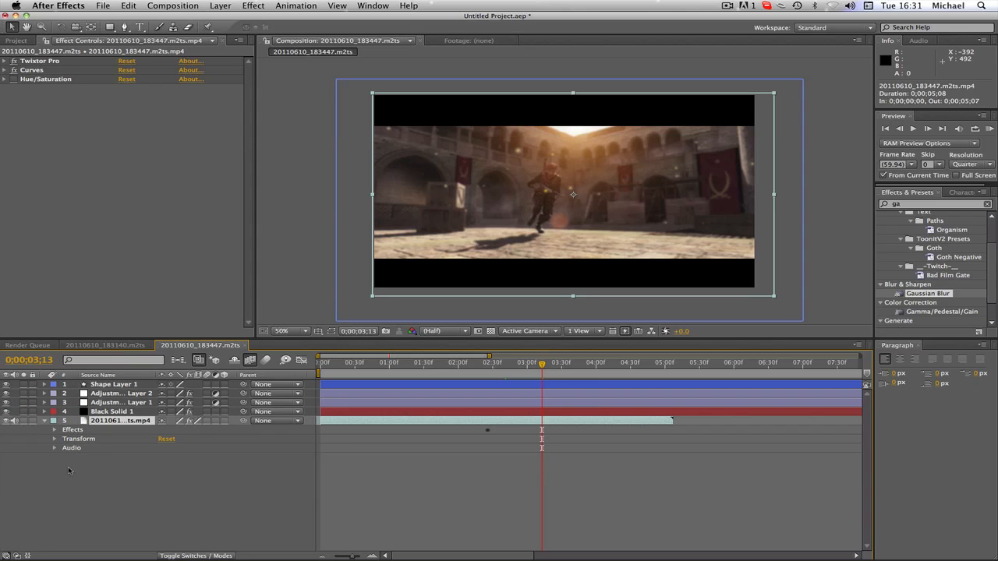
click(54, 439)
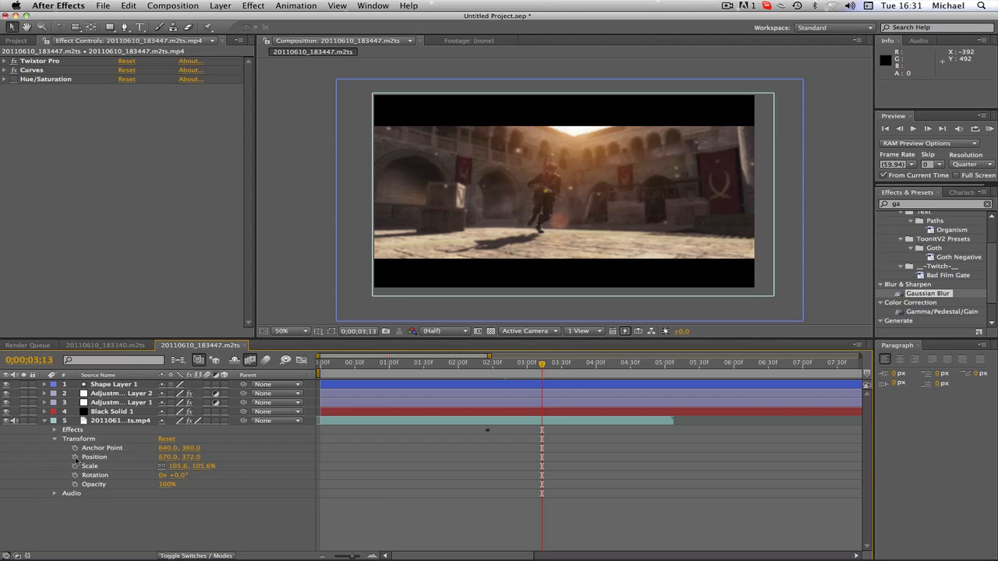
mouse_move(75, 465)
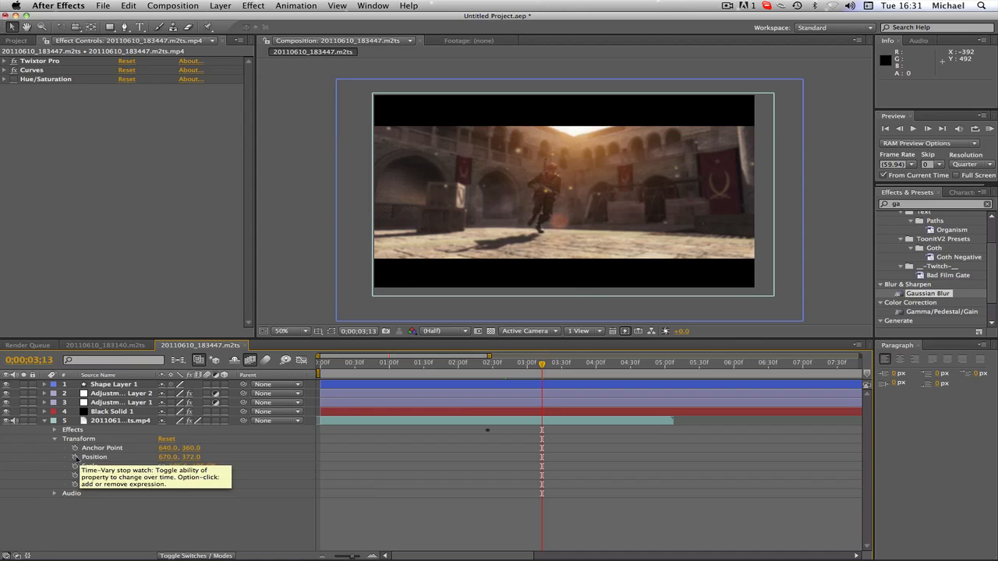
Drive the clip's Position with a wiggle(2,1) expression.
click(75, 457)
text(wiggle)
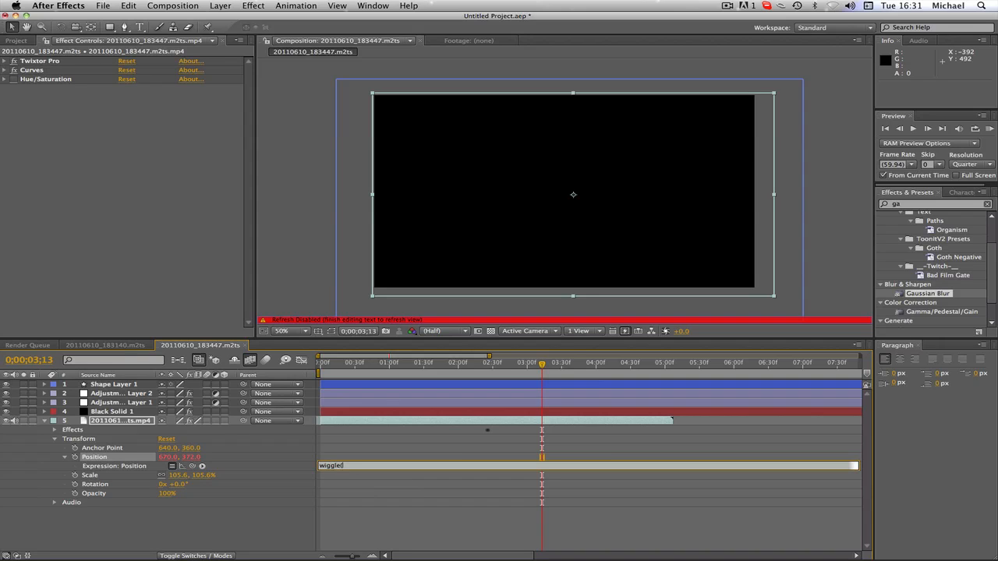
text((1)
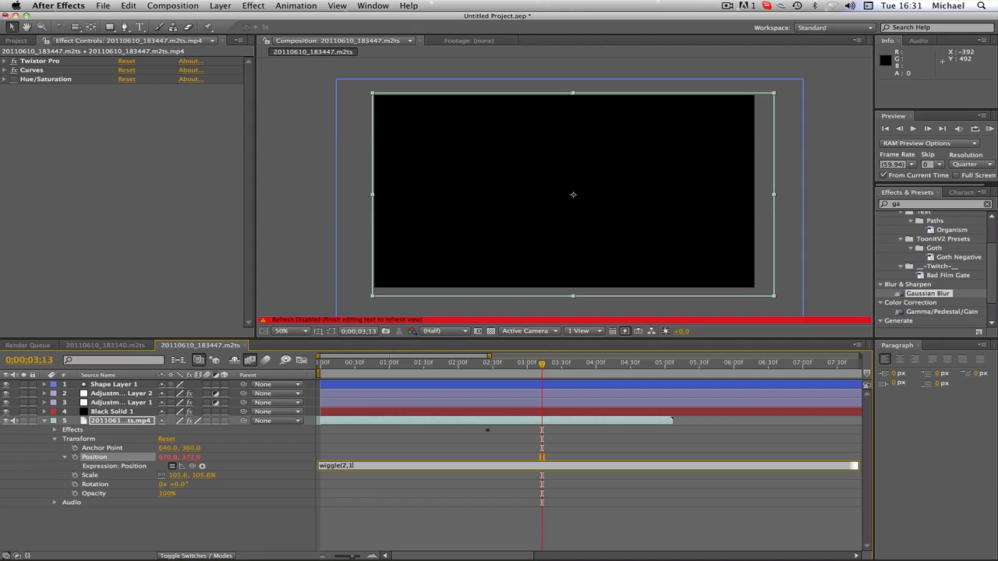
text())
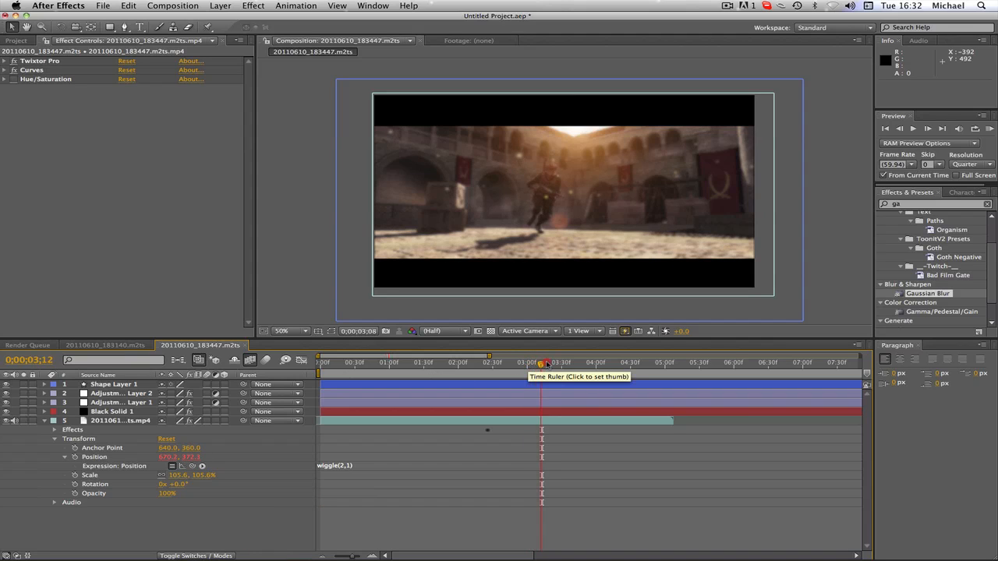
Preview the position shake on a few frames, then collapse the clip's Transform group.
click(567, 361)
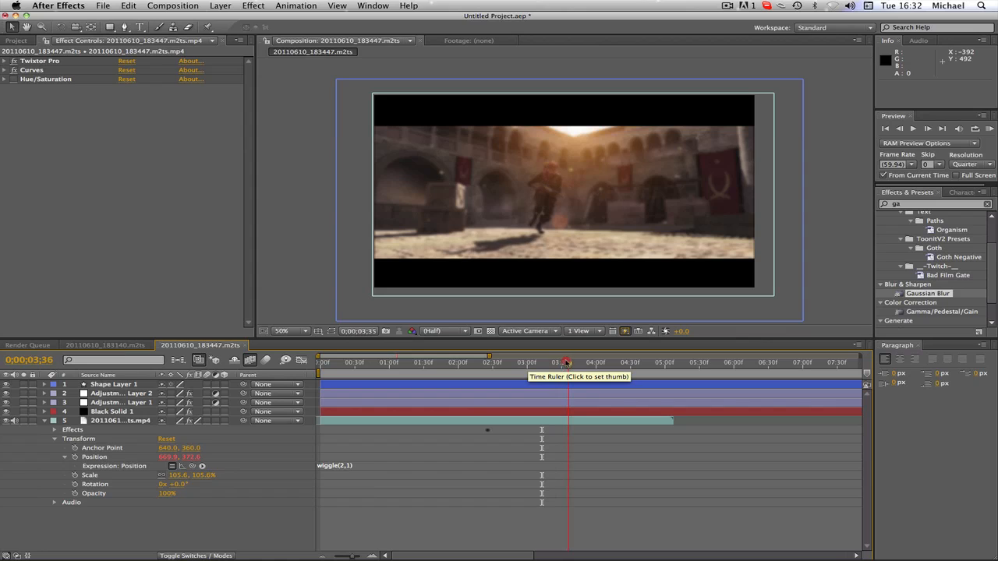
click(559, 362)
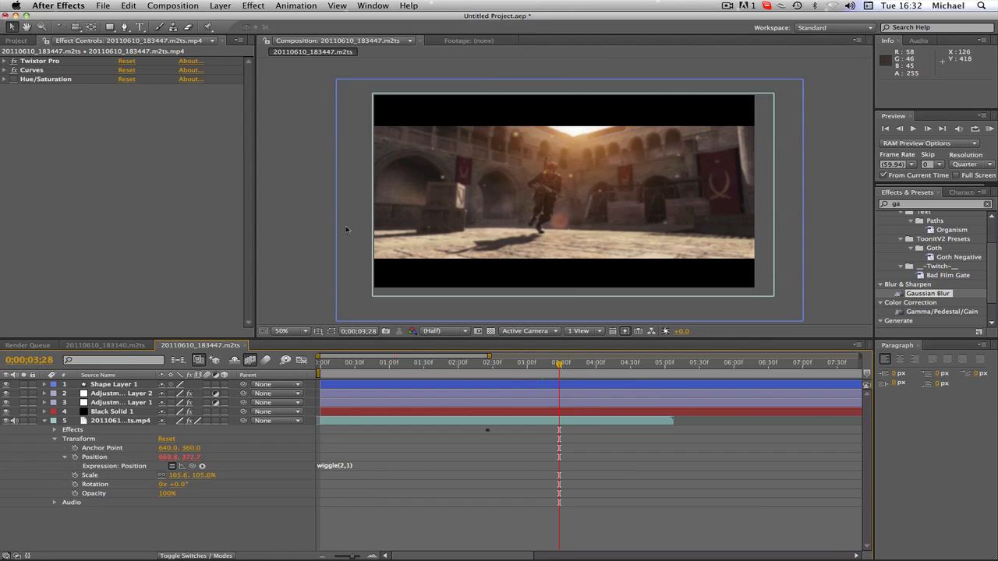
mouse_move(636, 415)
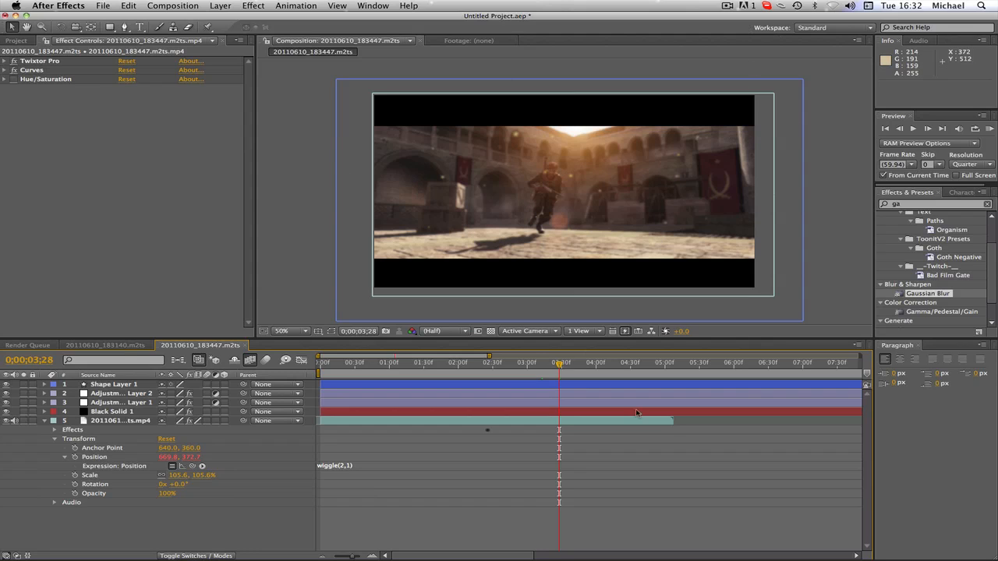
click(66, 457)
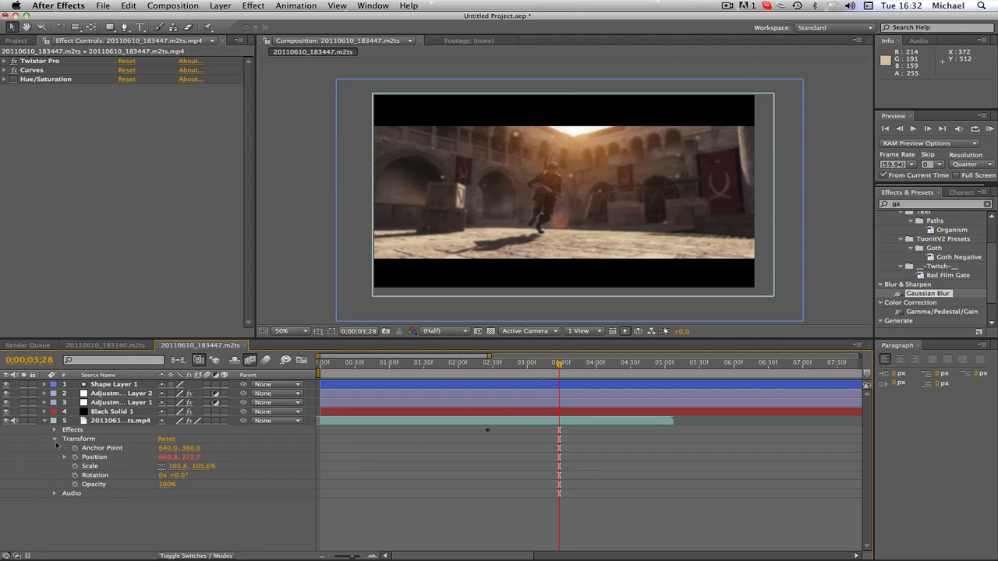
click(55, 438)
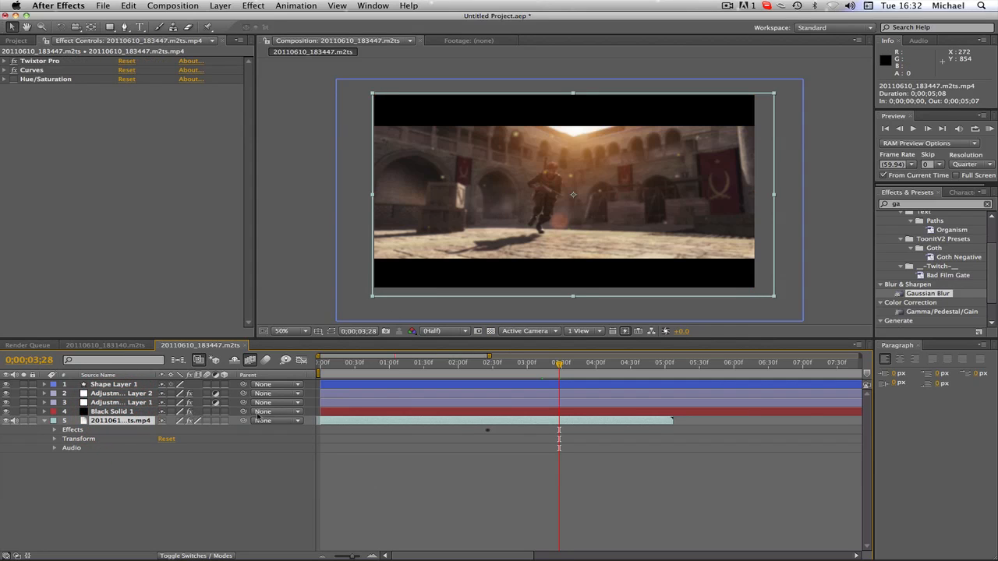
Parent the adjustment layers to the video clip so they follow its shake.
click(121, 402)
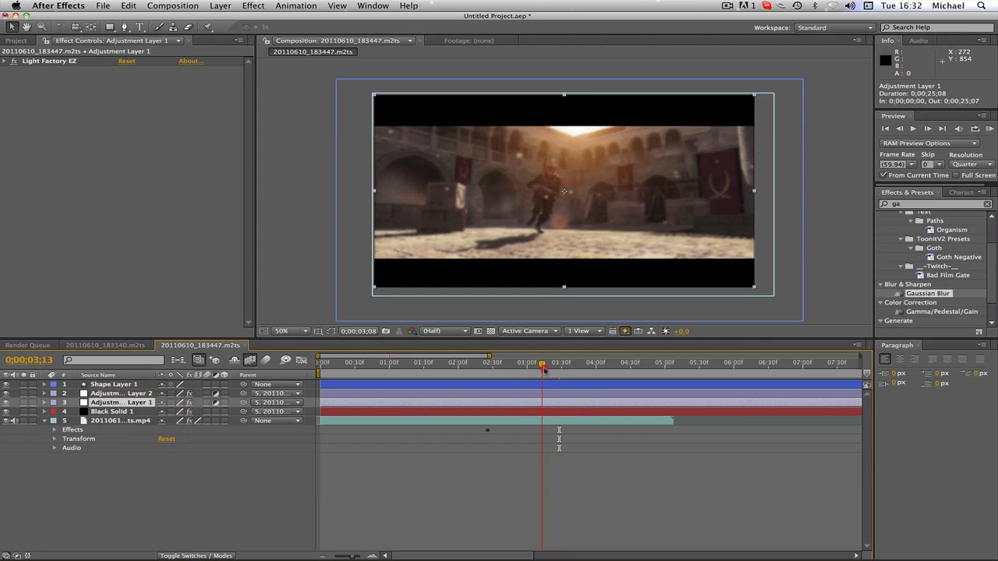
click(569, 362)
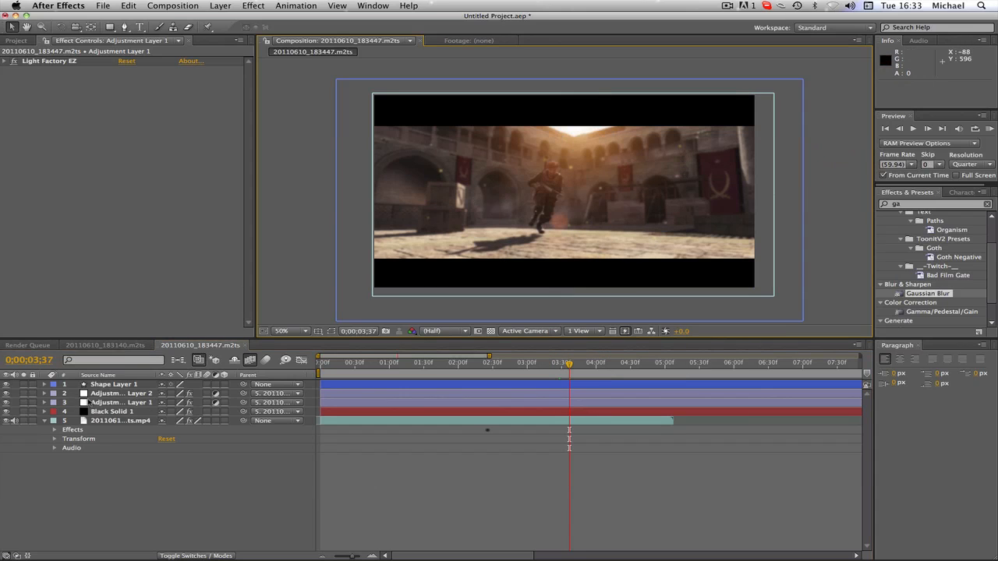
Start an expression on Light Factory EZ Brightness of Adjustment Layer 1.
click(125, 403)
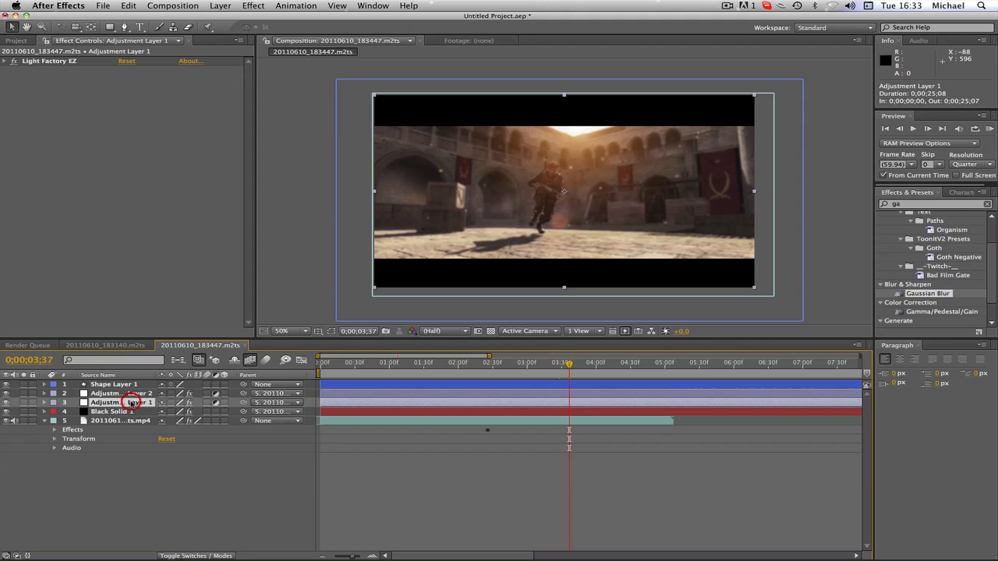
click(6, 61)
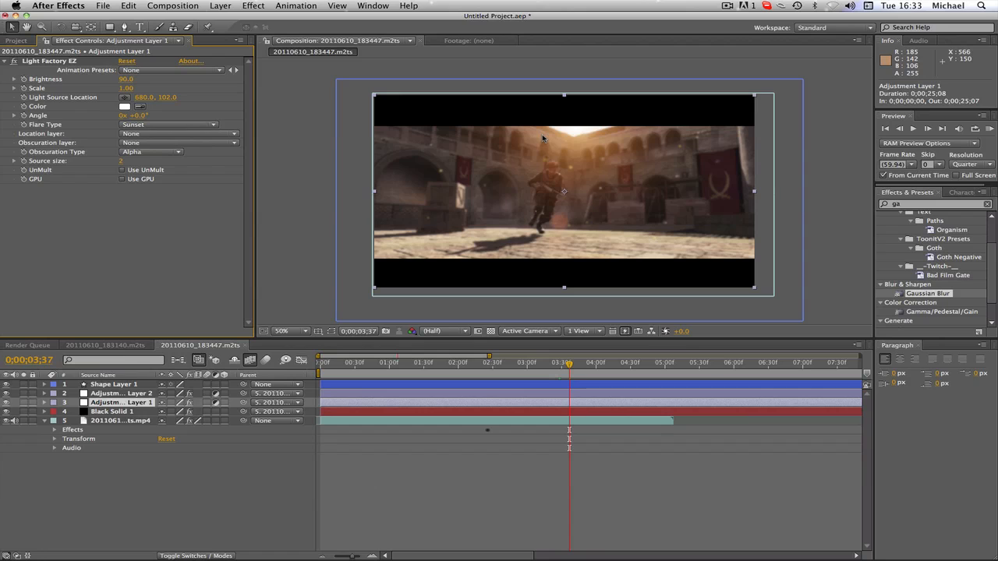
mouse_move(546, 137)
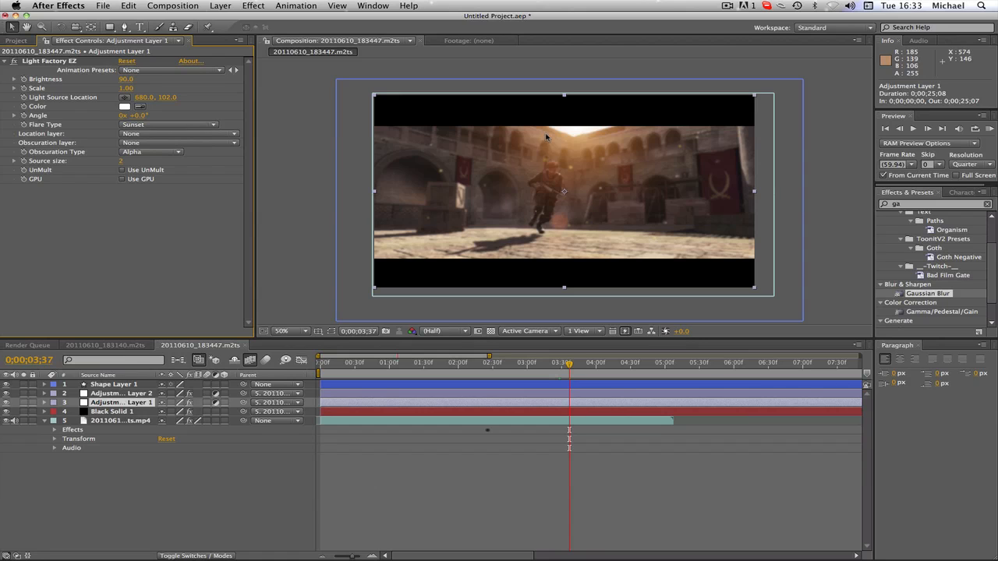
click(45, 402)
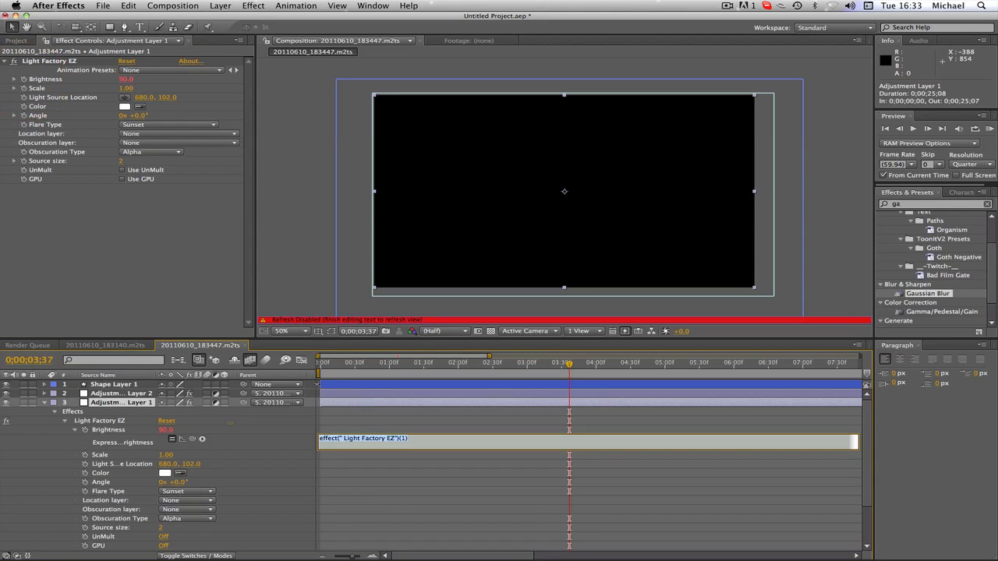
Enter wiggle(5,1) as the Brightness expression so the light flickers.
text(wiggled)
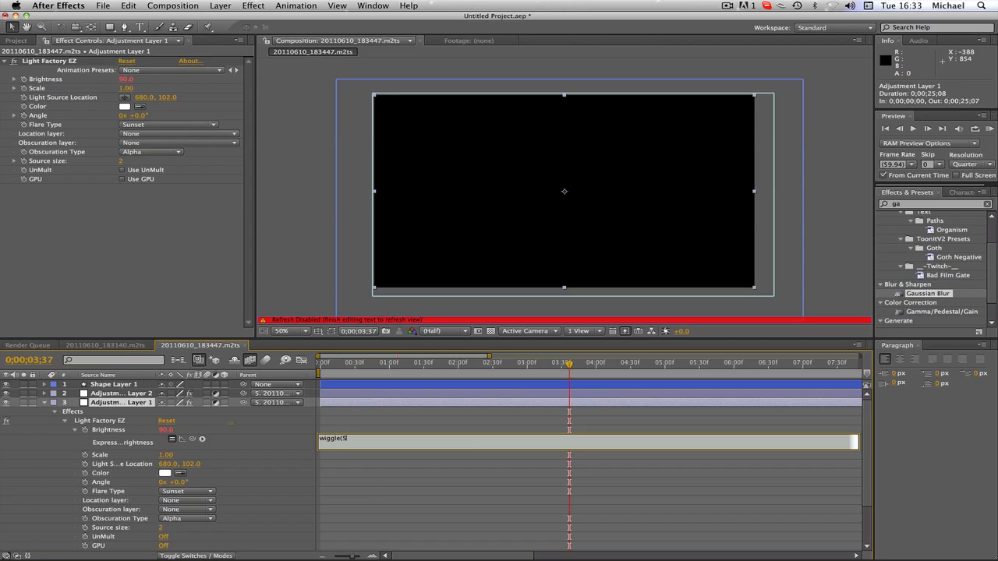
text(,1))
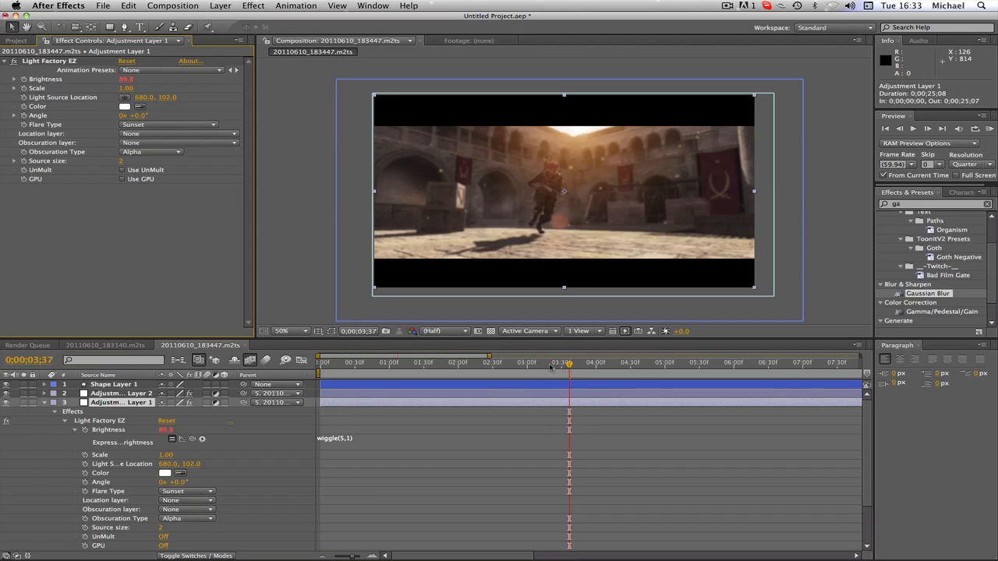
click(590, 362)
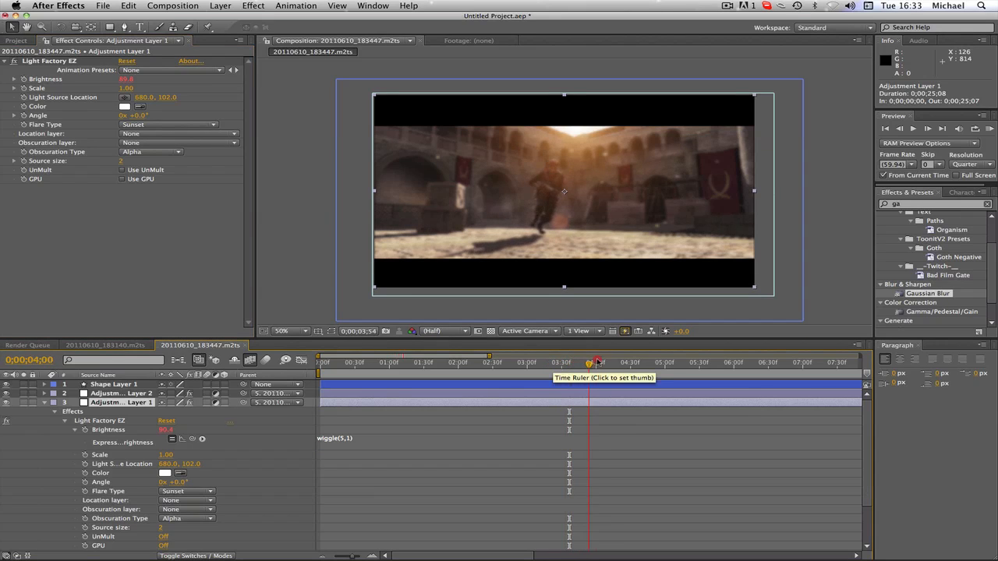
click(637, 362)
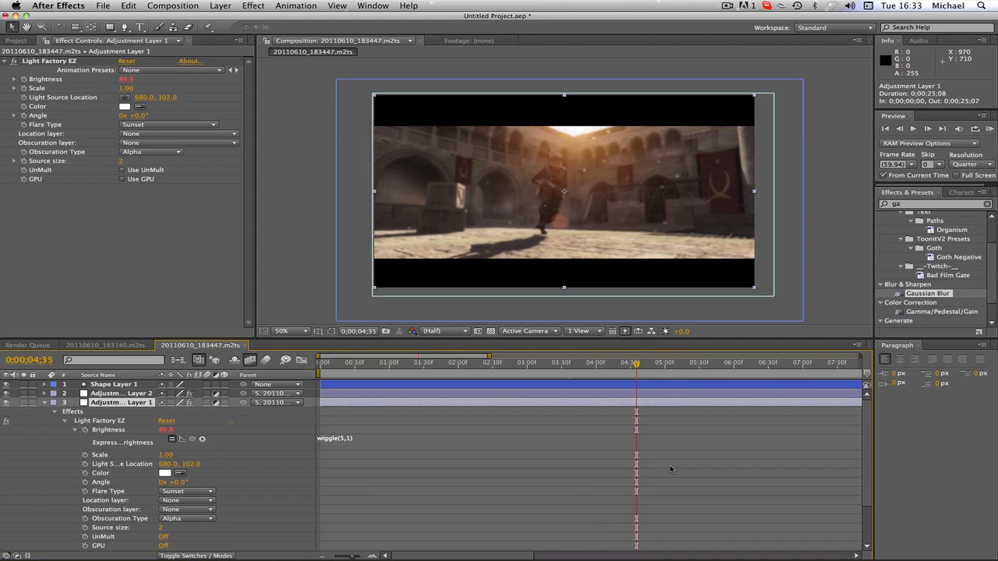
mouse_move(465, 346)
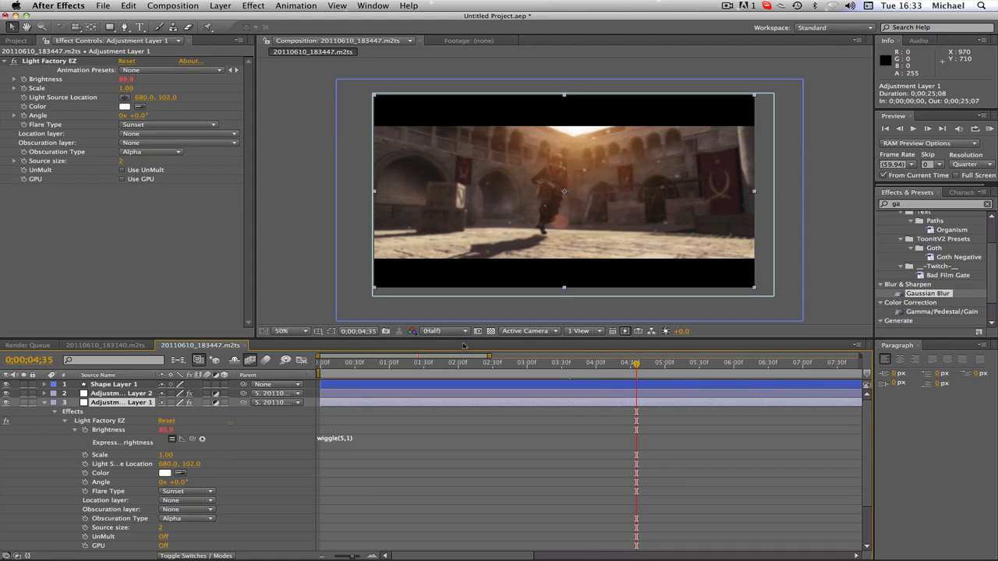
click(606, 362)
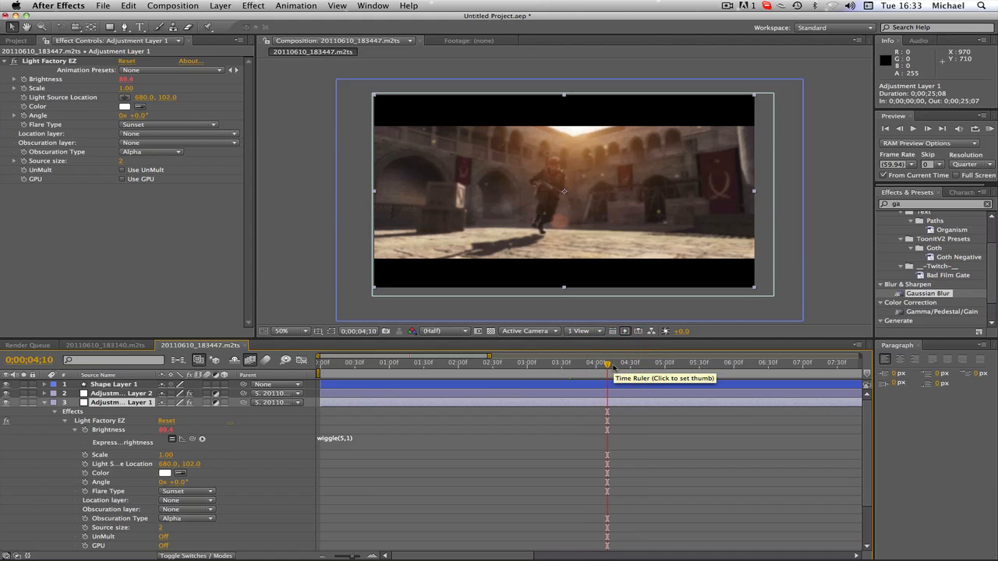